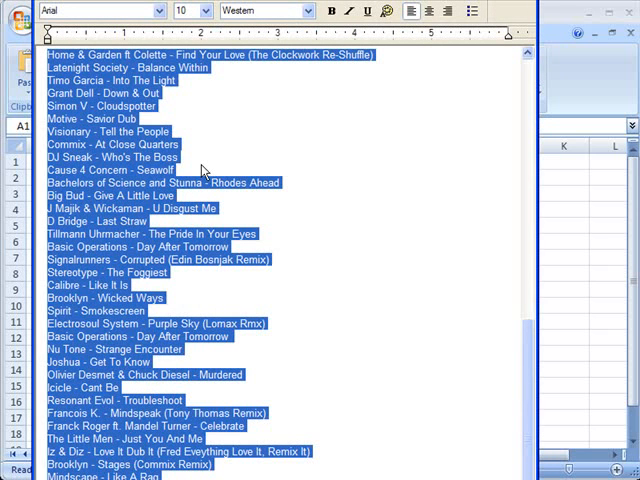
pyautogui.moveTo(228, 190)
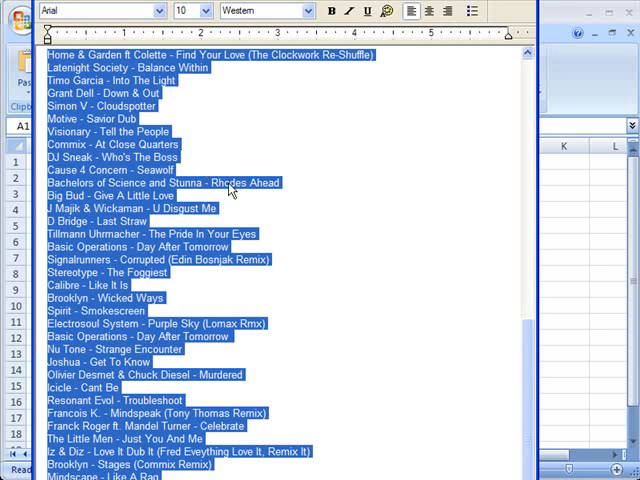
# - Copy the whole artist–song list from Notepad via the context menu
pyautogui.rightClick(92, 180)
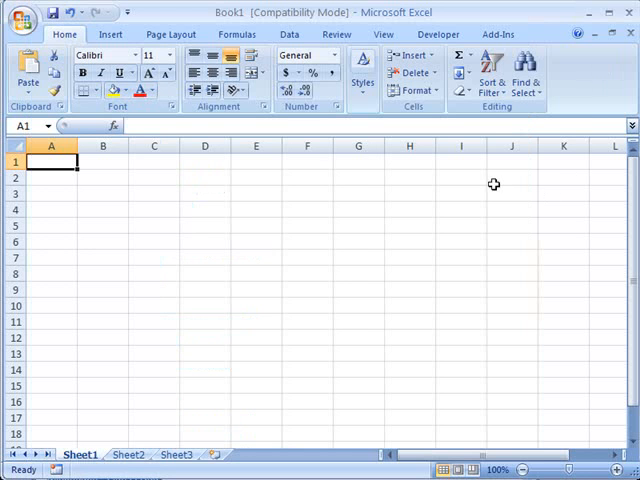
# - Paste the copied artist–song list into cell A1, one track per row
pyautogui.rightClick(48, 160)
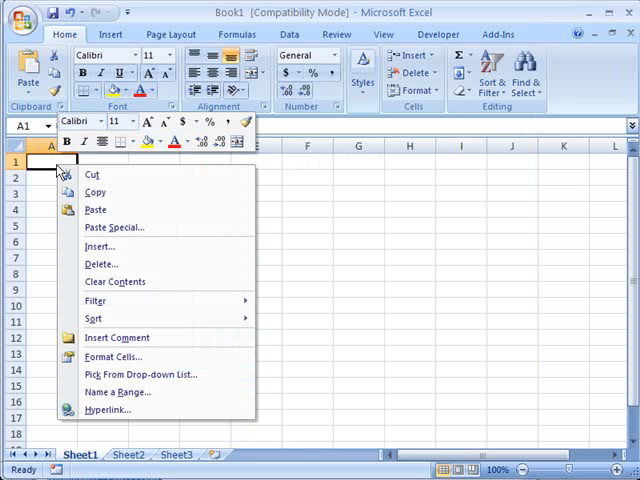
pyautogui.moveTo(96, 210)
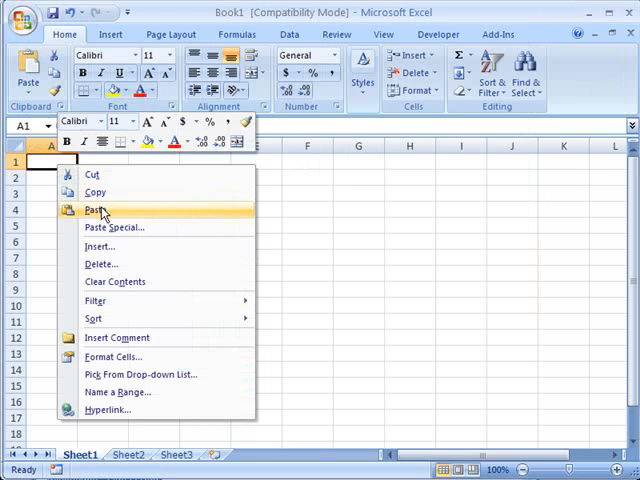
pyautogui.click(94, 210)
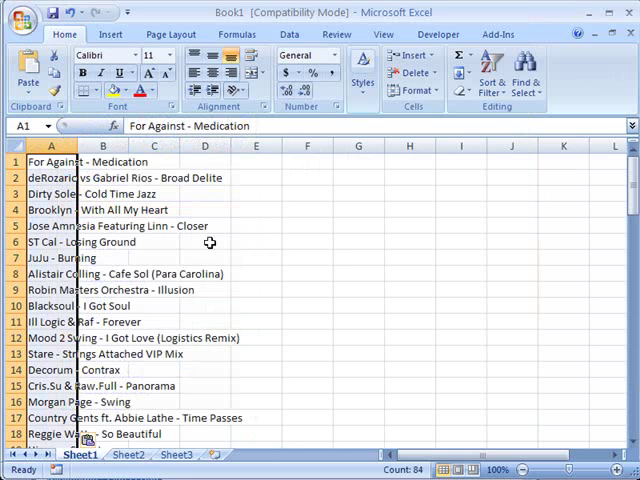
pyautogui.click(308, 258)
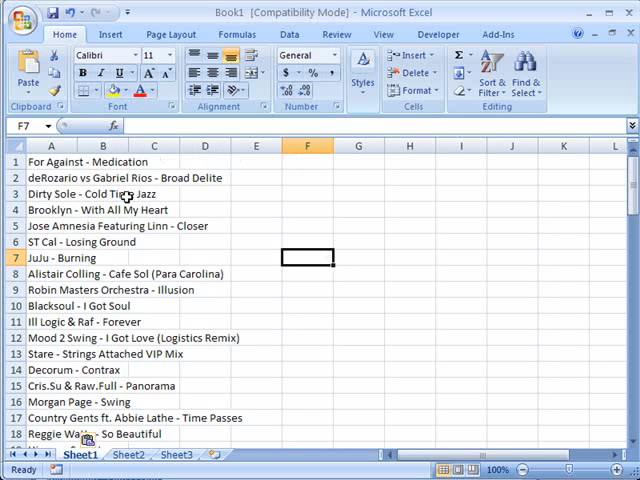
pyautogui.moveTo(80, 146)
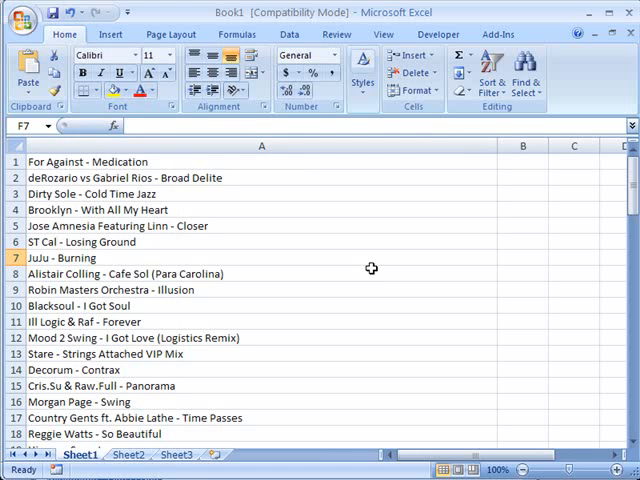
pyautogui.moveTo(256, 178)
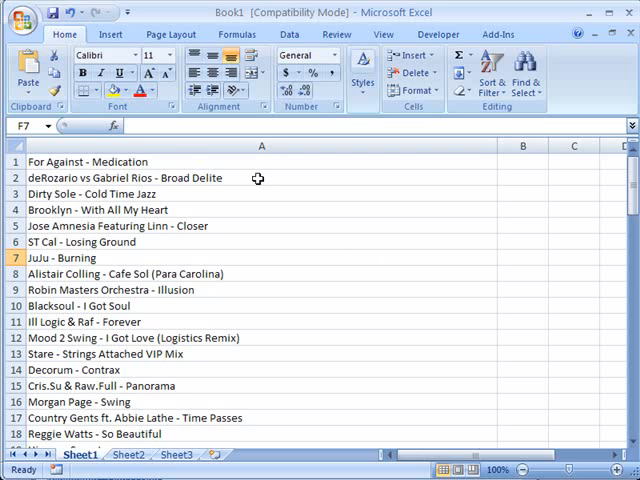
# - Select the entire column A holding the pasted track entries
pyautogui.click(520, 160)
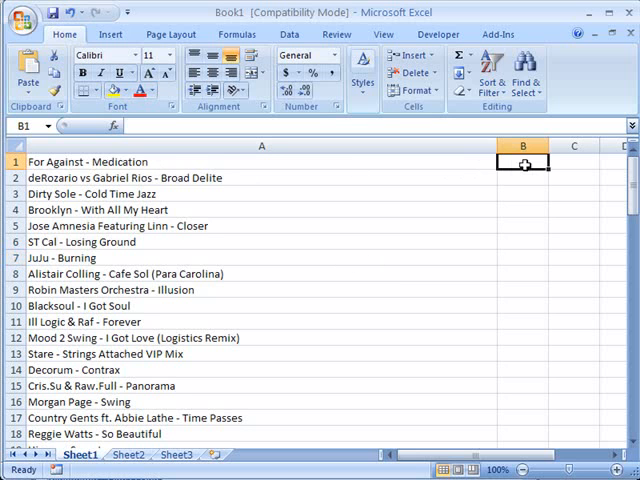
pyautogui.moveTo(386, 236)
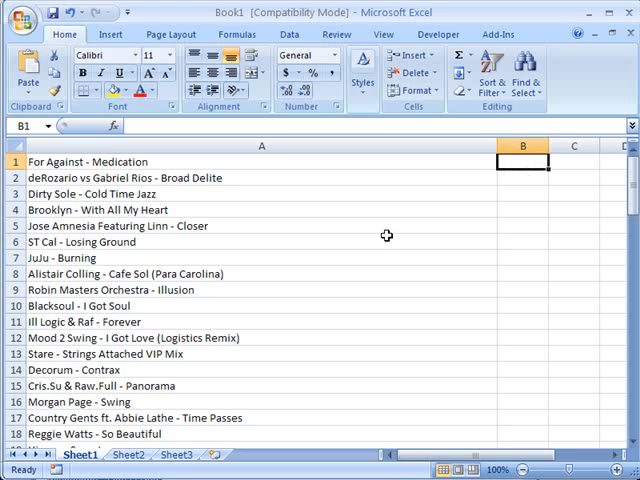
pyautogui.moveTo(374, 280)
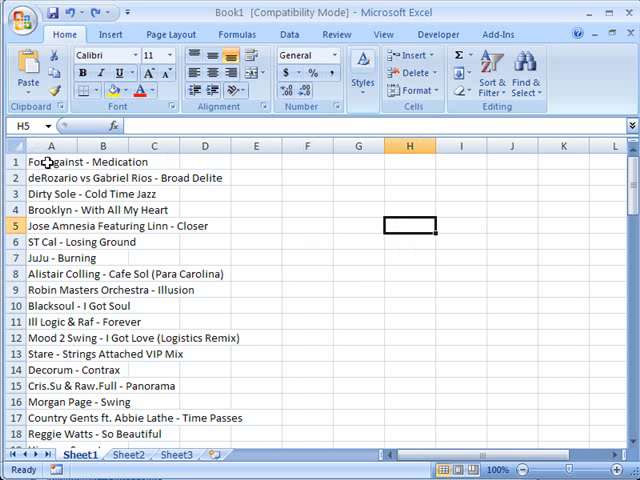
pyautogui.click(52, 146)
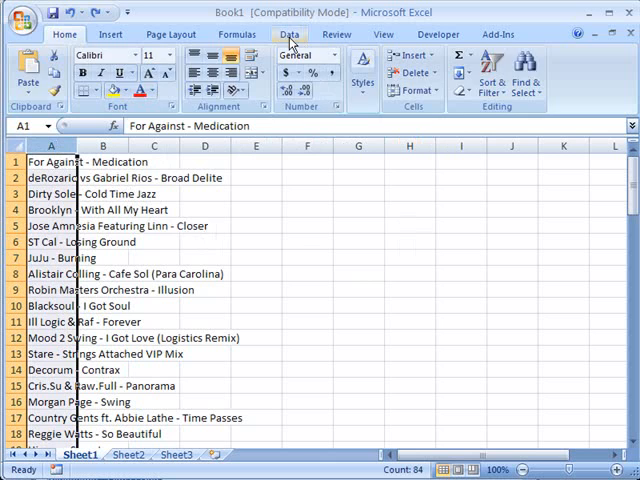
# - Show the Data ribbon with its Data Tools group
pyautogui.click(290, 34)
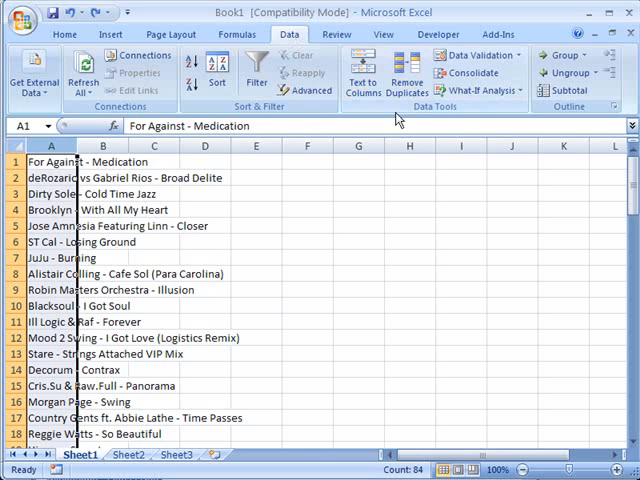
pyautogui.moveTo(478, 118)
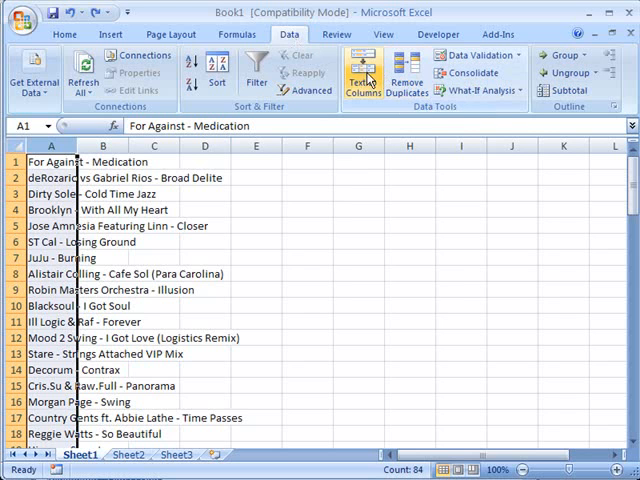
pyautogui.moveTo(364, 80)
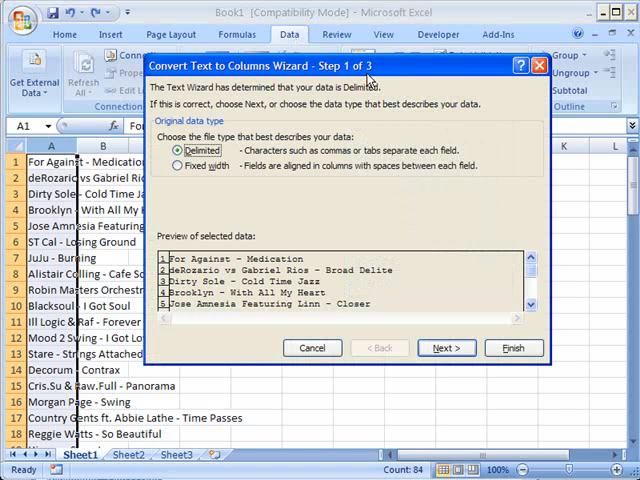
pyautogui.moveTo(448, 192)
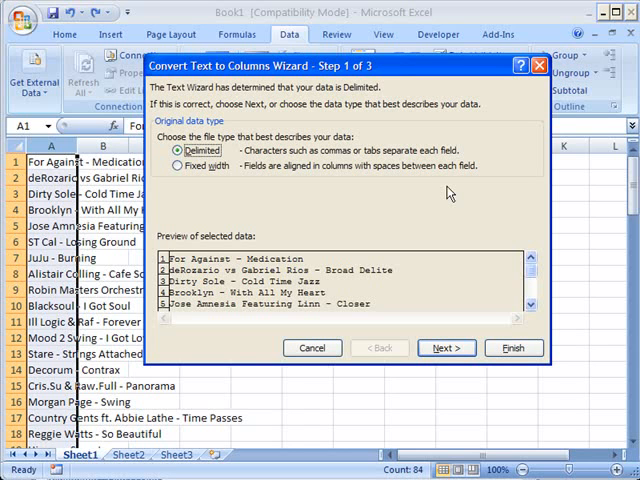
pyautogui.moveTo(424, 192)
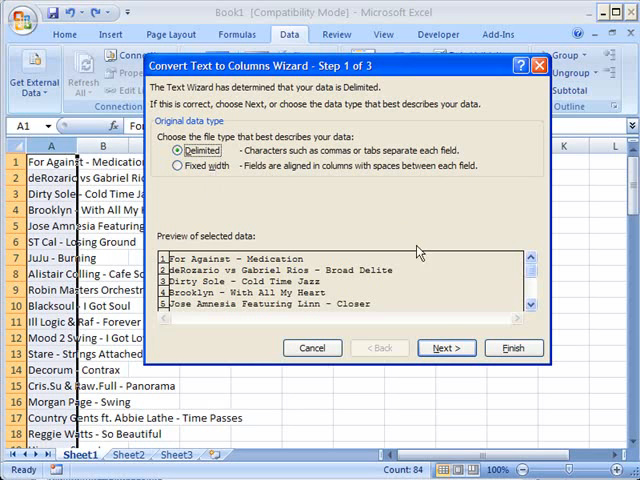
# - Keep the Delimited data type and advance to the delimiter choices
pyautogui.click(444, 348)
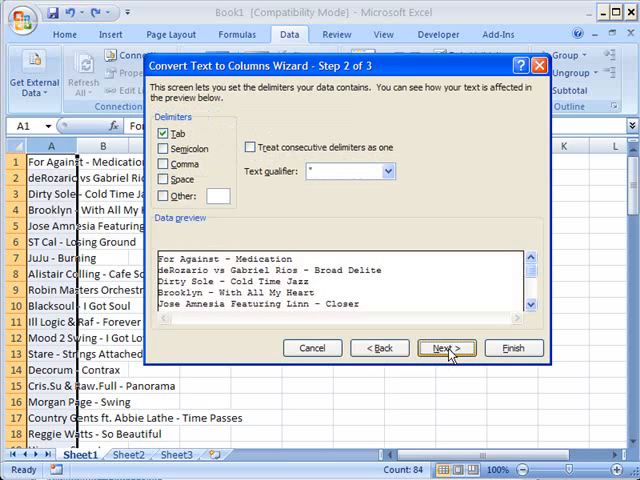
pyautogui.moveTo(480, 192)
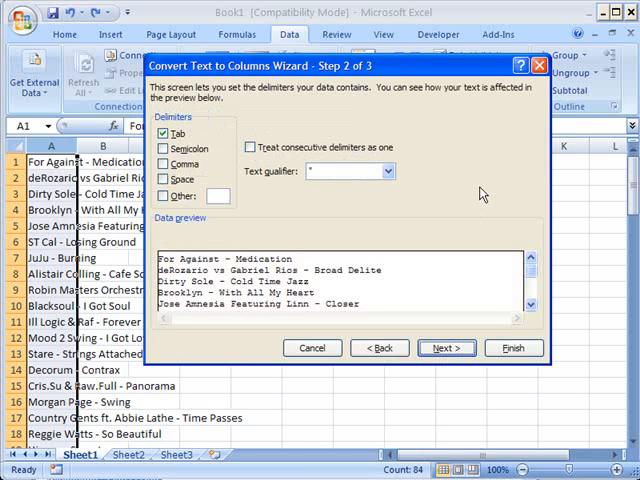
pyautogui.moveTo(358, 236)
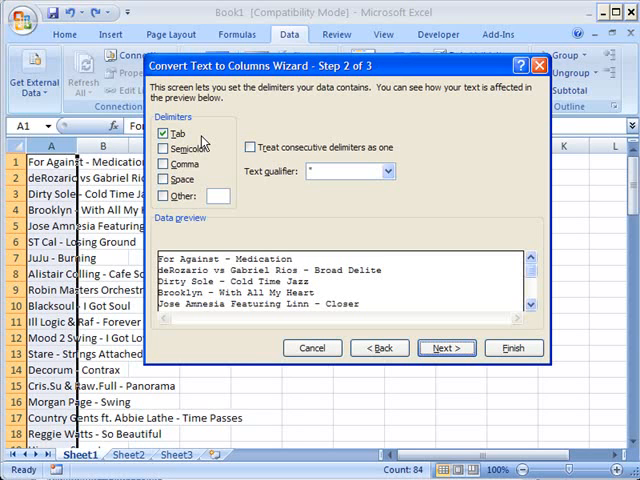
pyautogui.moveTo(384, 316)
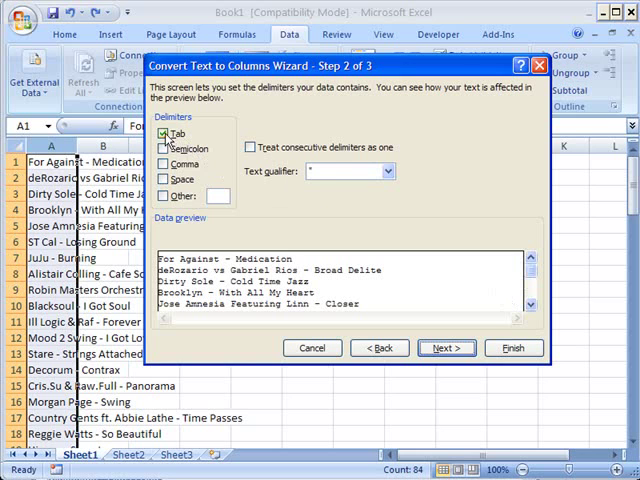
# - Switch from the Tab delimiter to a custom '-' delimiter in the Other box
pyautogui.click(164, 134)
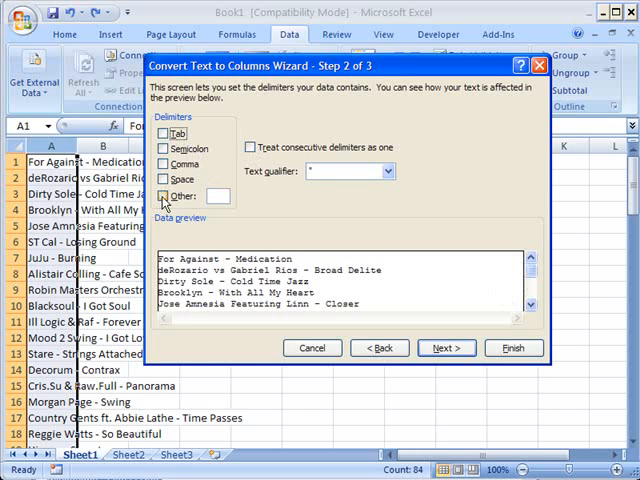
pyautogui.click(162, 196)
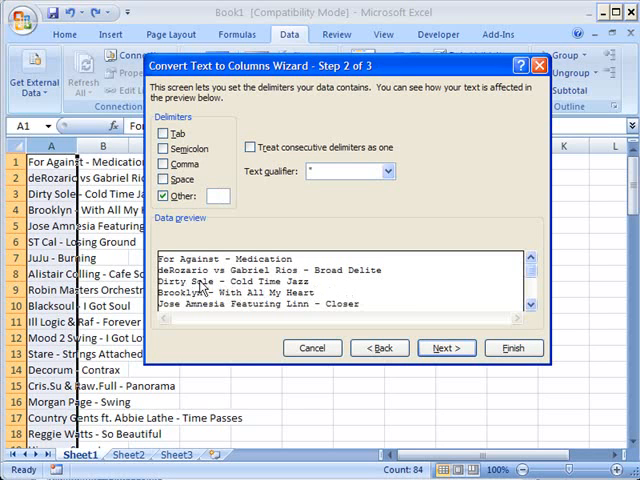
pyautogui.moveTo(196, 288)
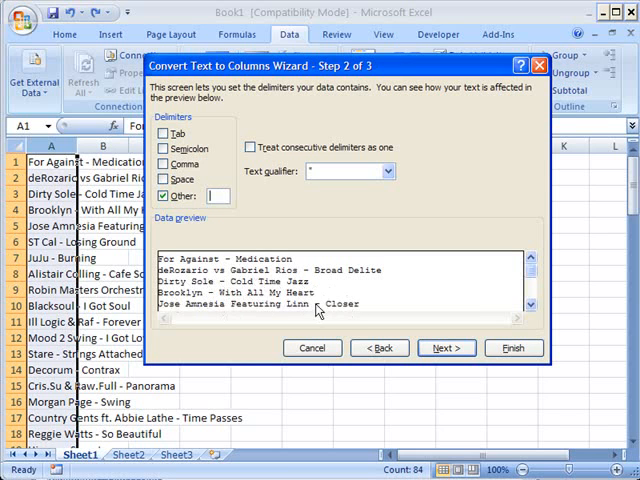
pyautogui.moveTo(378, 308)
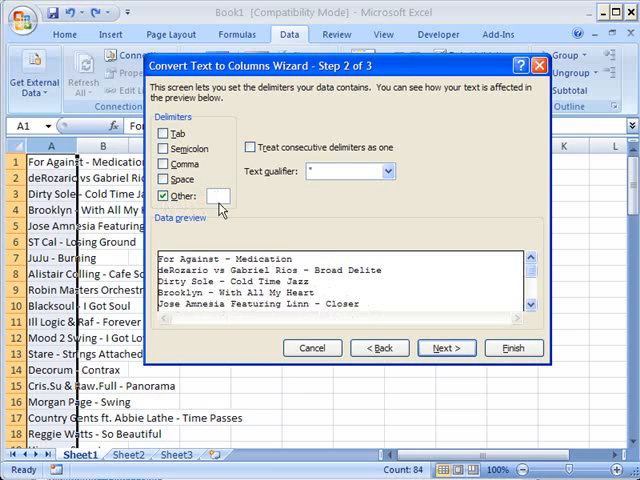
pyautogui.moveTo(238, 214)
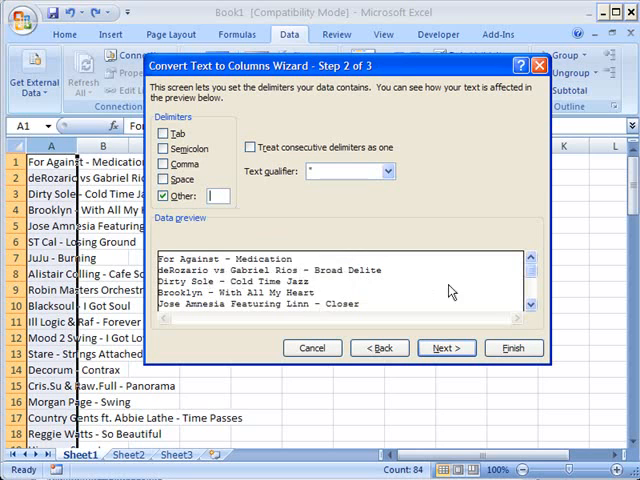
pyautogui.moveTo(336, 278)
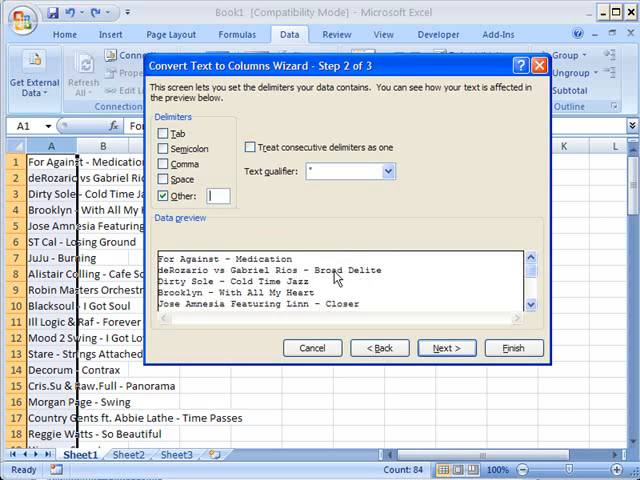
pyautogui.write('-')
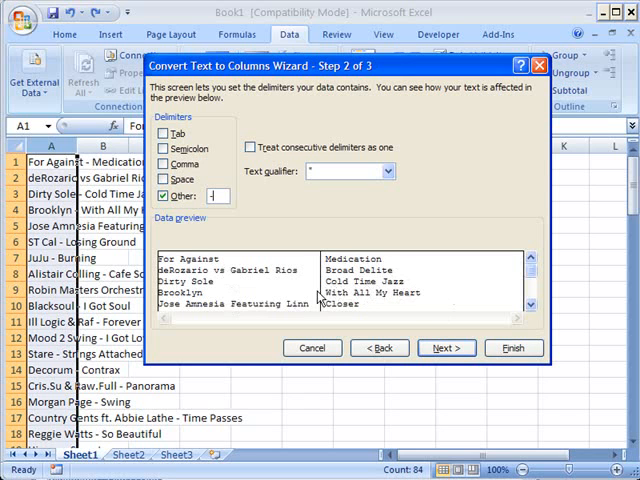
pyautogui.moveTo(210, 290)
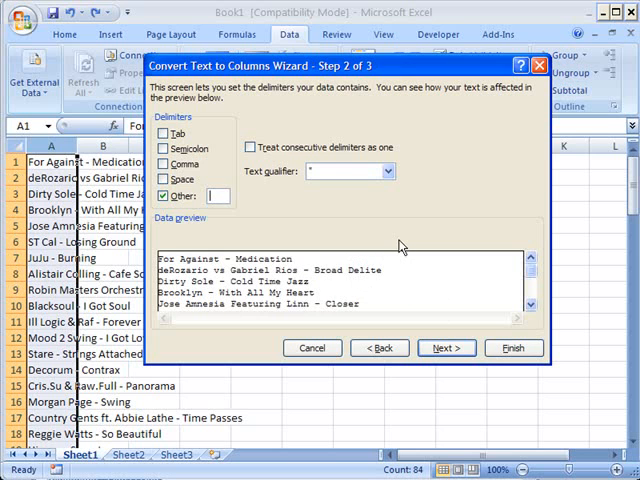
# - Try other delimiter checkboxes, then settle back on the custom dash delimiter
pyautogui.click(164, 196)
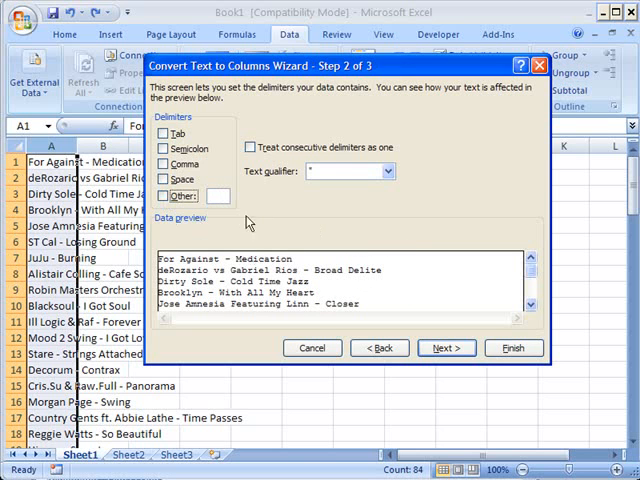
pyautogui.click(164, 180)
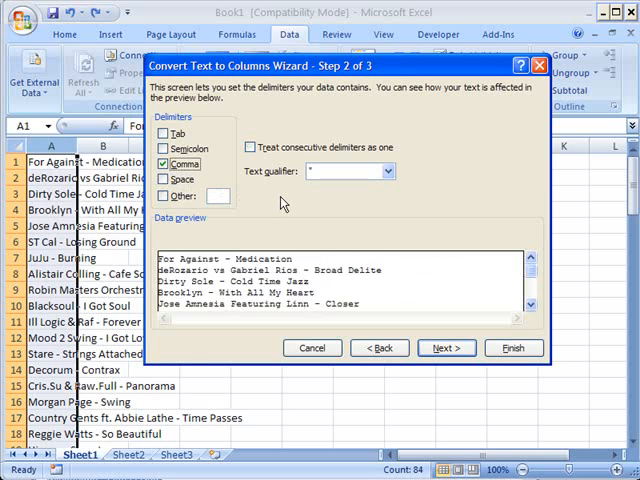
pyautogui.click(162, 164)
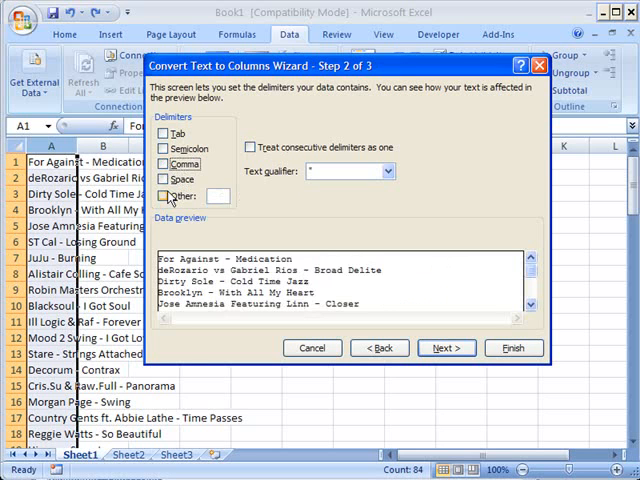
pyautogui.click(166, 196)
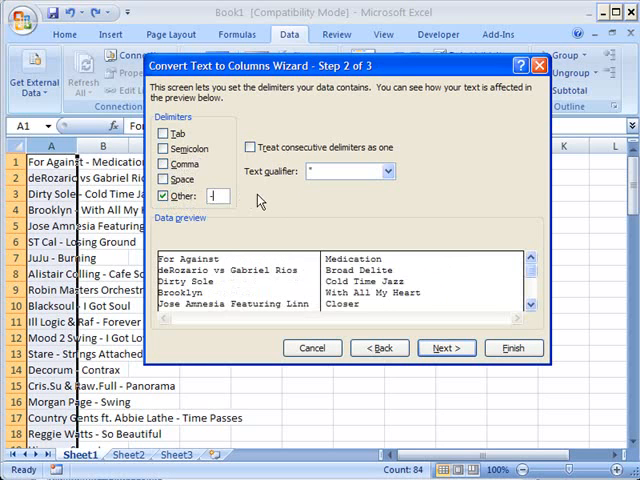
pyautogui.moveTo(564, 256)
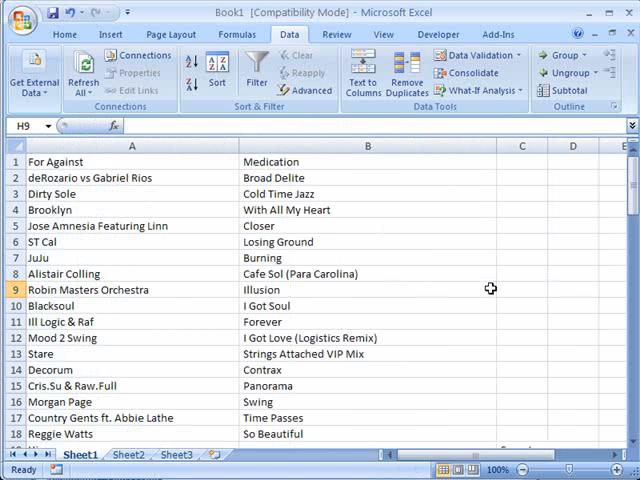
# - Scroll down and back up to review artists in column A and titles in column B
pyautogui.scroll(-3)
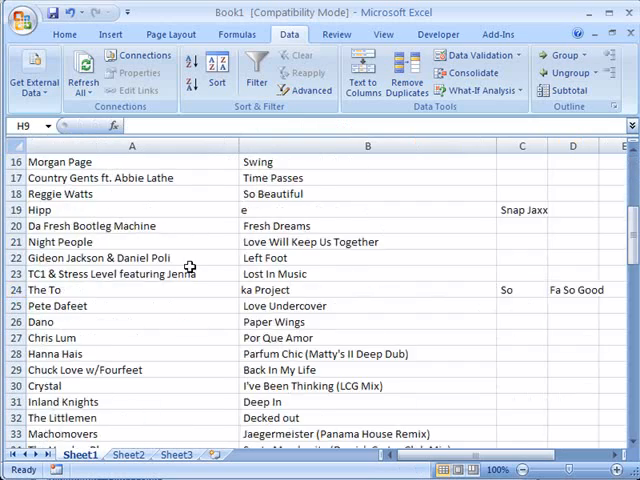
pyautogui.scroll(-3)
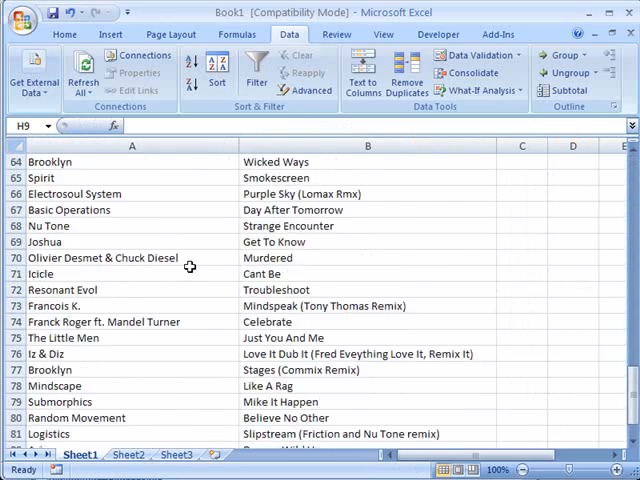
pyautogui.scroll(3)
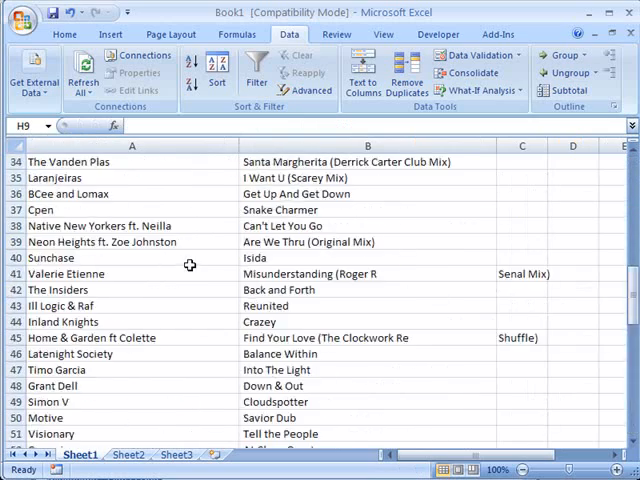
pyautogui.scroll(3)
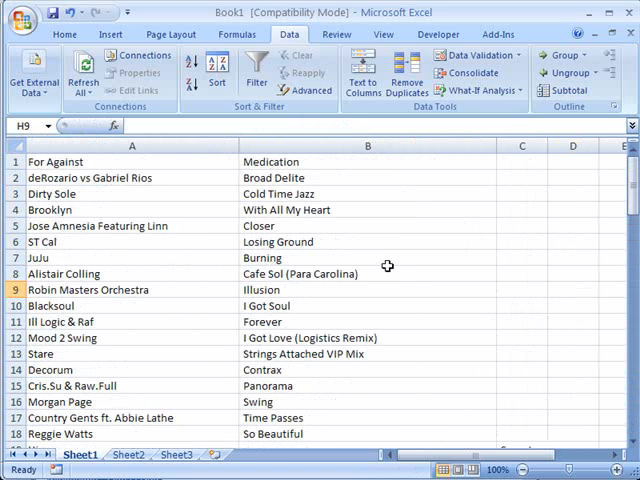